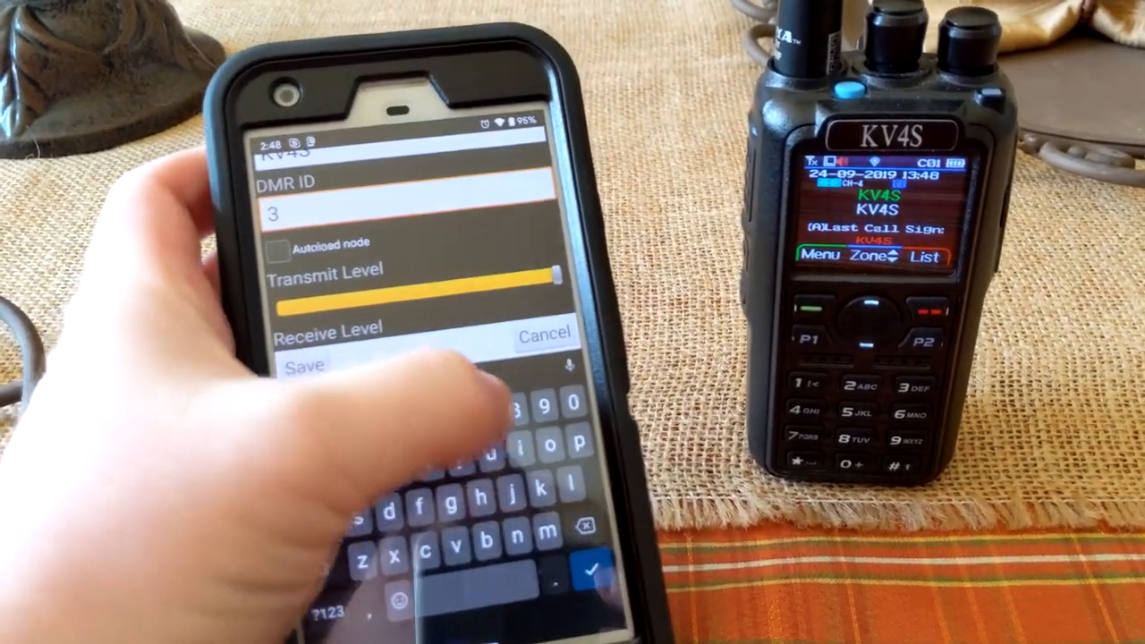
text(101393)
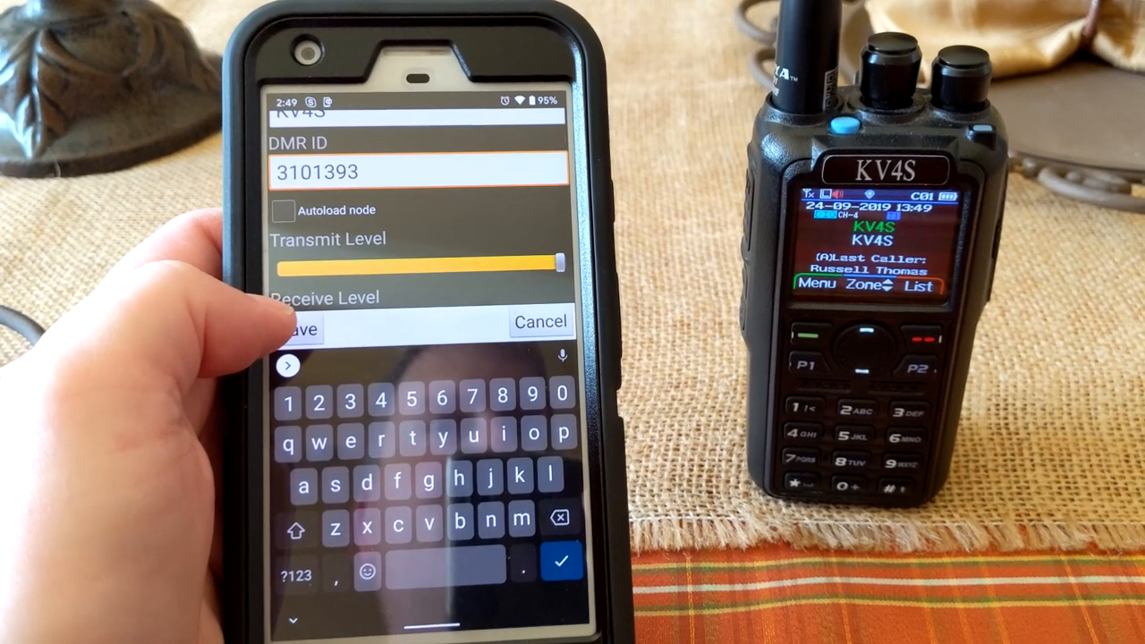
click(301, 329)
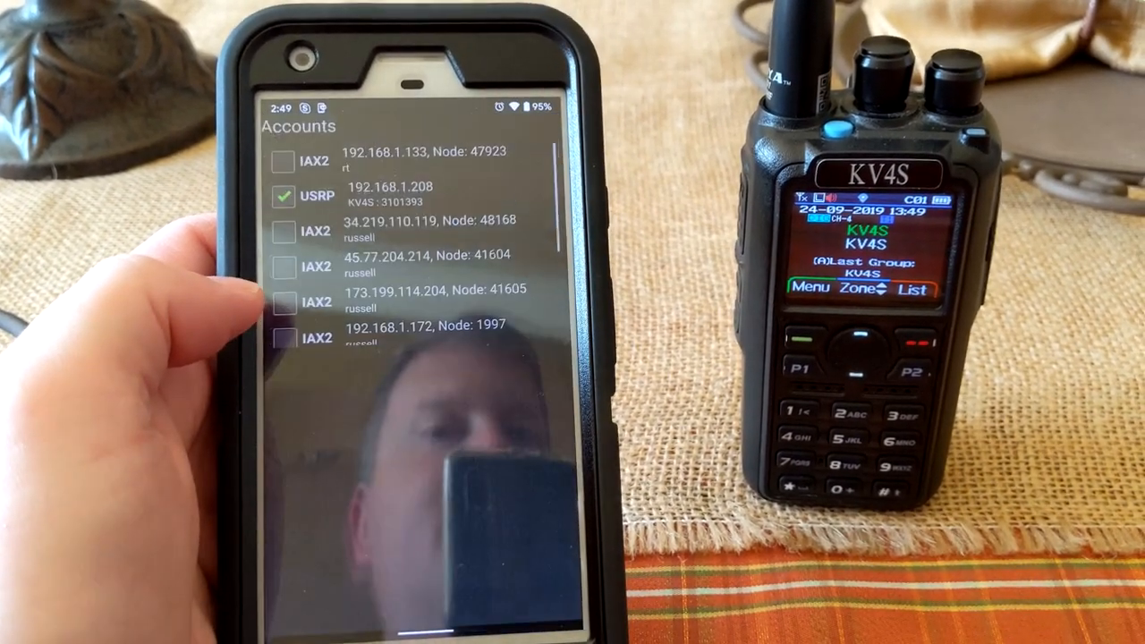